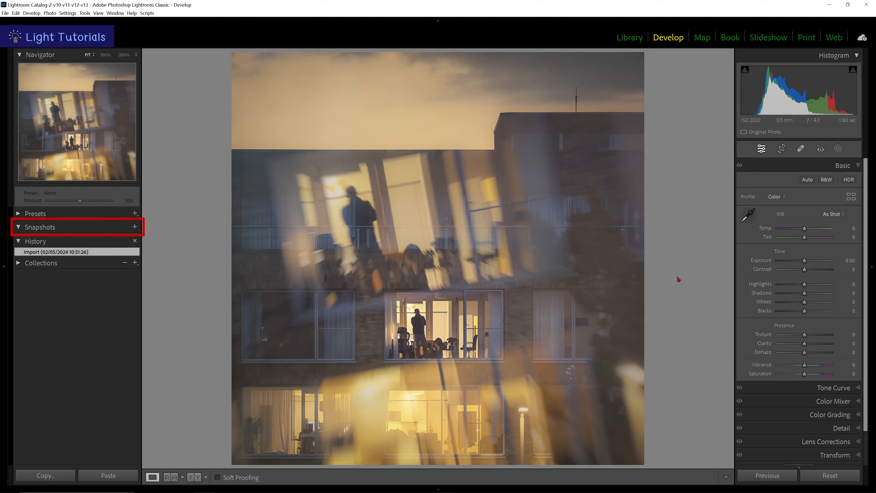
# Auto-tone the photo, then set Saturation -7, Blacks -57 and Shadows +48.
pyautogui.click(667, 38)
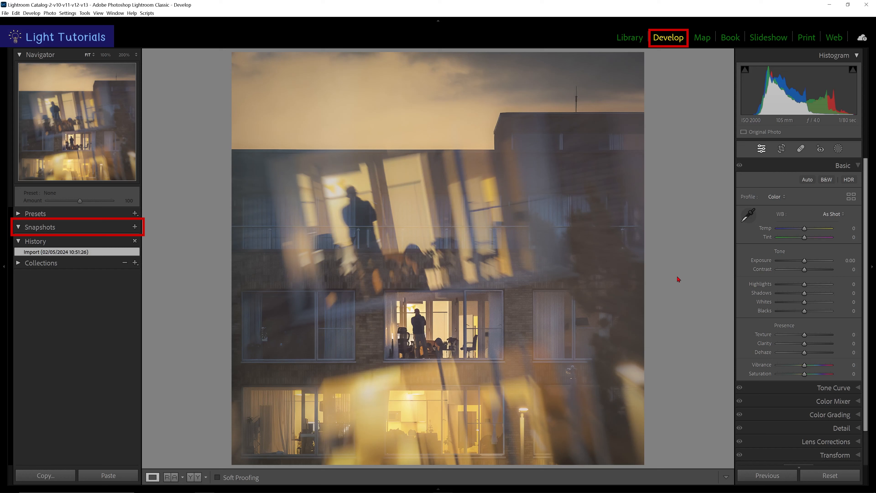
pyautogui.click(806, 179)
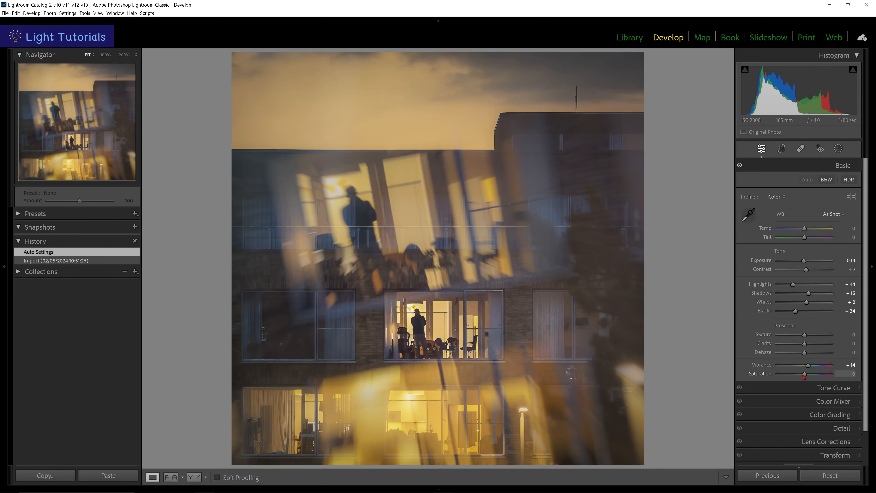
pyautogui.moveTo(807, 311); pyautogui.dragTo(790, 311)
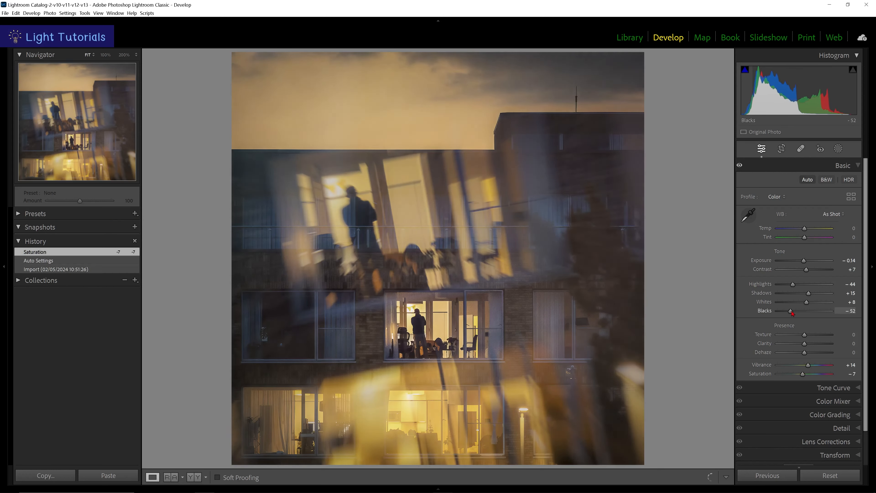
pyautogui.moveTo(819, 294); pyautogui.dragTo(829, 294)
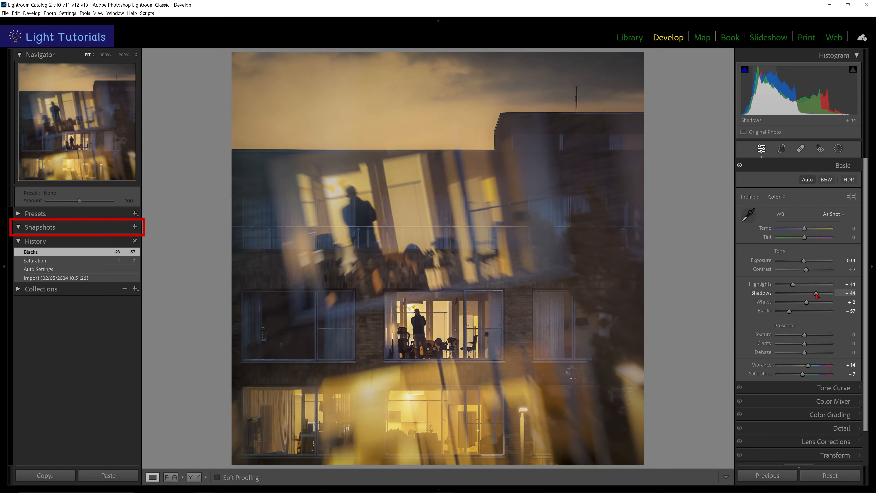
pyautogui.moveTo(815, 294); pyautogui.dragTo(818, 295)
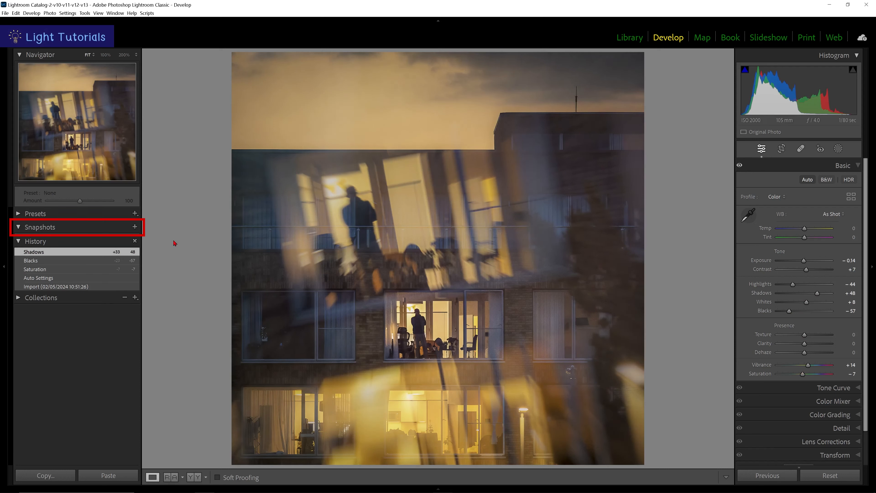
# Save the current look as a snapshot named 'Basic Edit'.
pyautogui.click(134, 227)
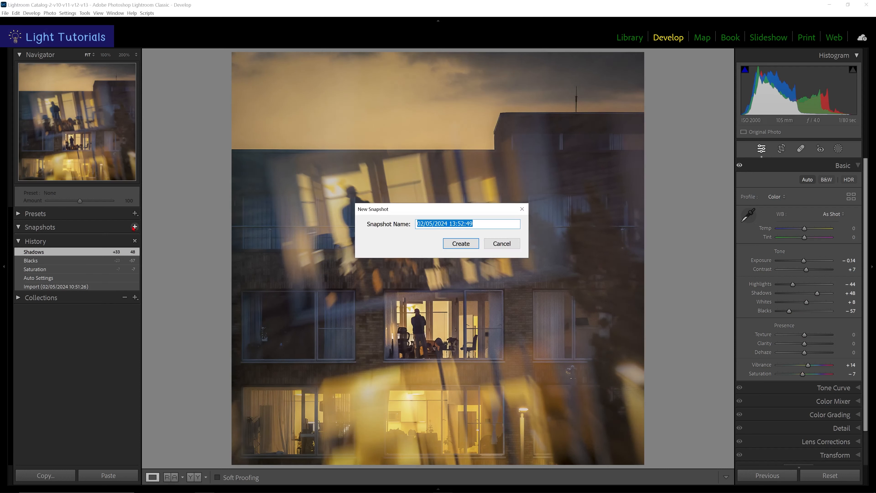
pyautogui.write('Basic Edit')
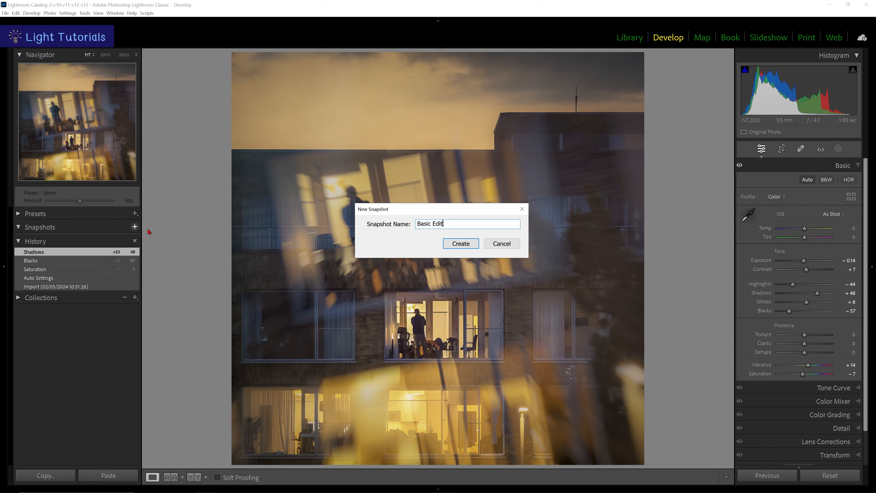
pyautogui.click(460, 243)
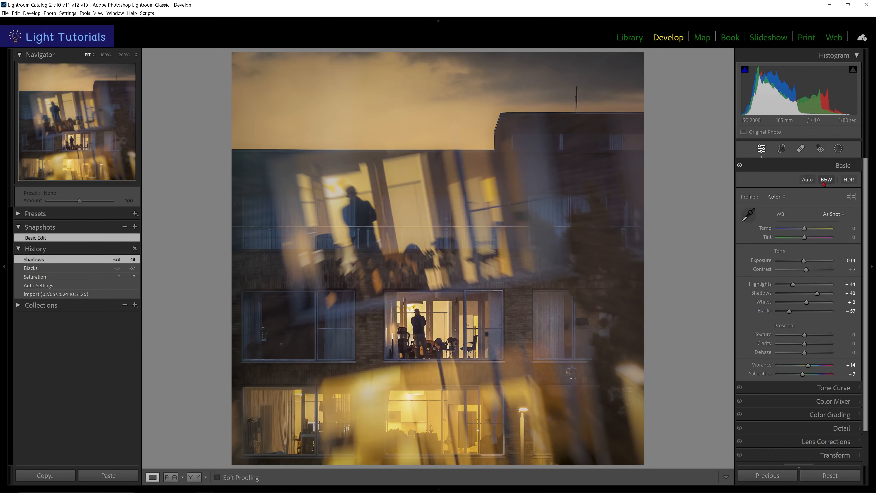
# Convert the photo to black and white and raise its contrast.
pyautogui.click(825, 179)
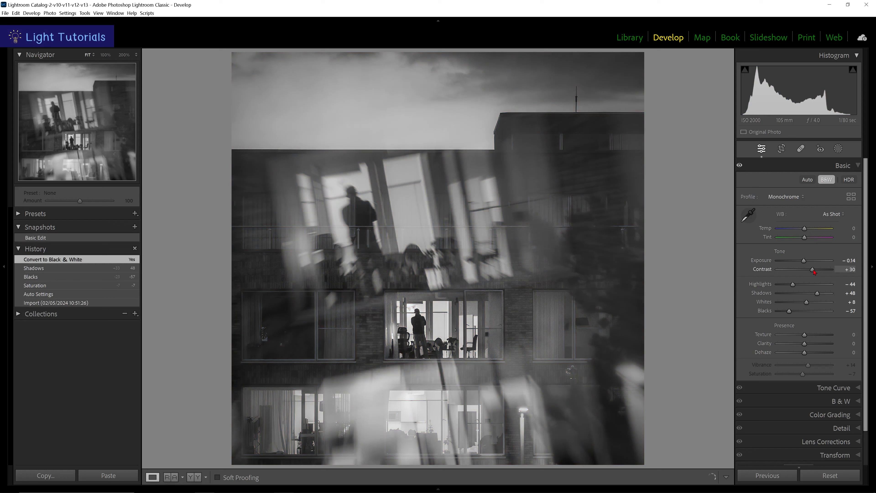
pyautogui.moveTo(788, 311); pyautogui.dragTo(784, 311)
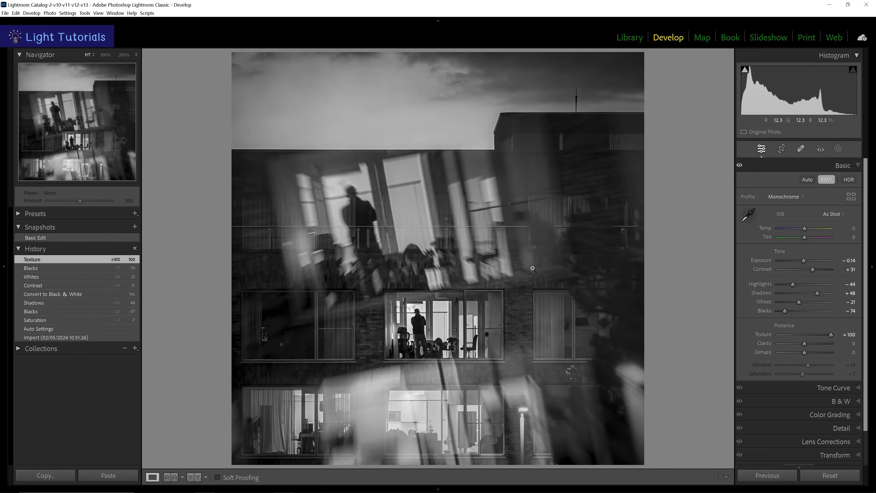
# Create a snapshot named 'B&W' from the Blacks step in the edit history.
pyautogui.click(30, 268)
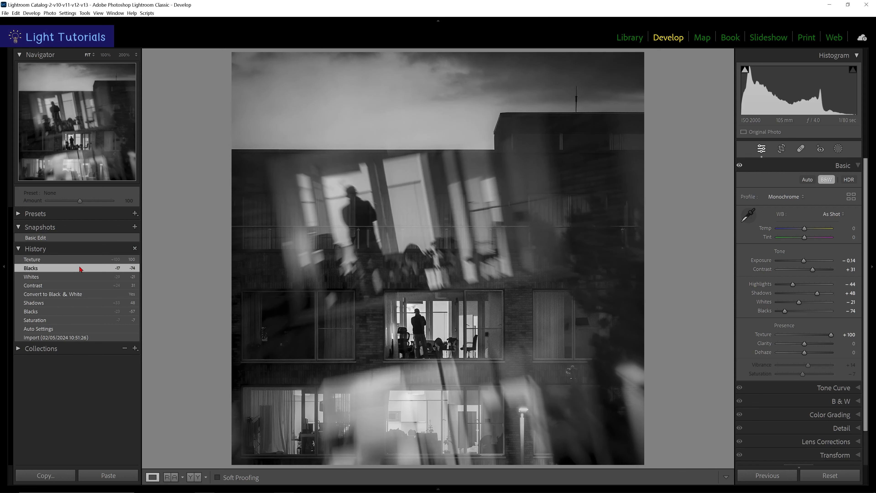
pyautogui.rightClick(31, 268)
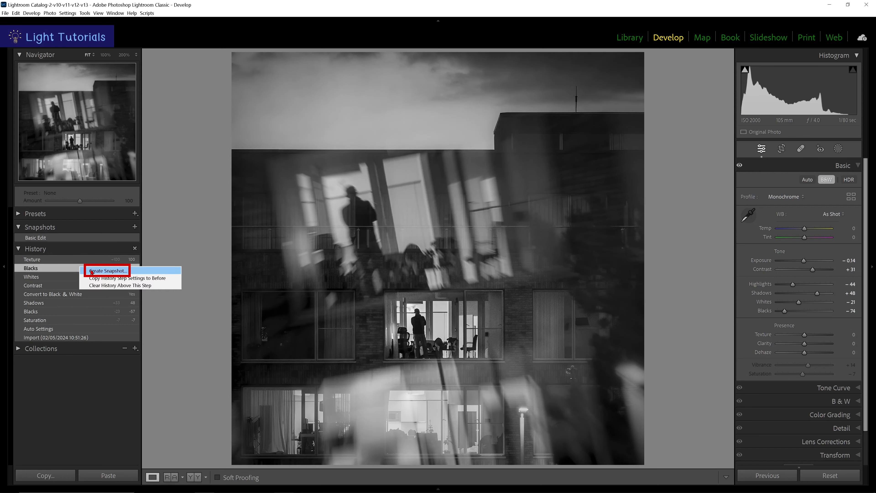
pyautogui.click(105, 271)
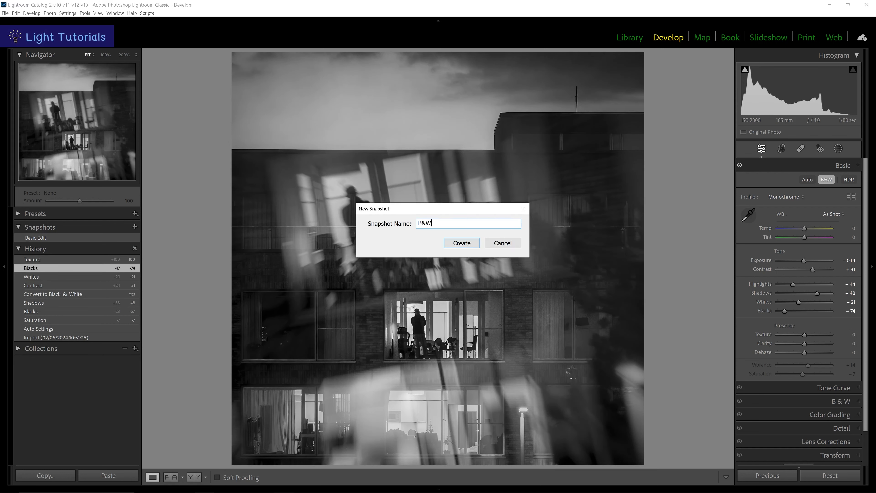
pyautogui.click(461, 243)
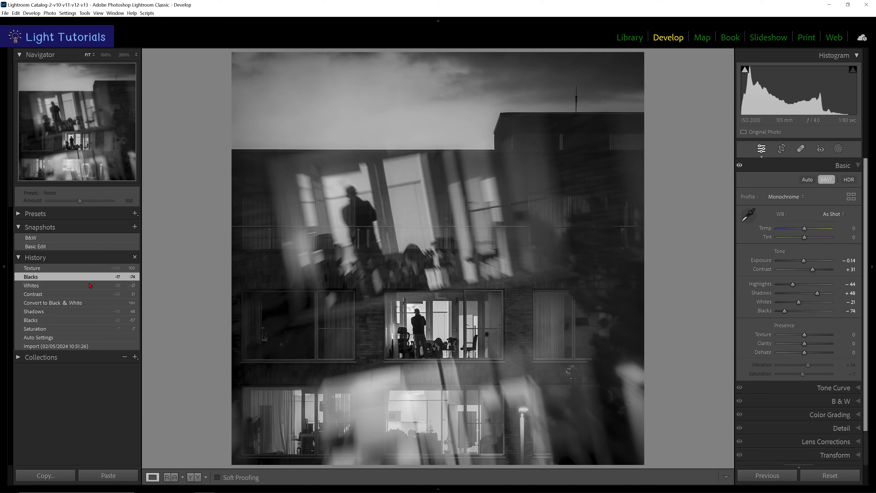
# Reset the photo to import, tint it strongly green and deepen blacks to -72.
pyautogui.click(56, 346)
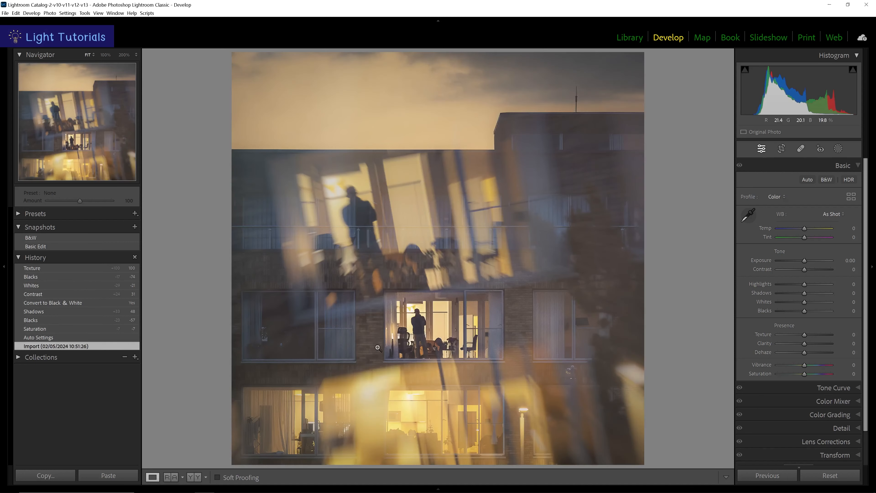
pyautogui.moveTo(813, 239); pyautogui.dragTo(804, 239)
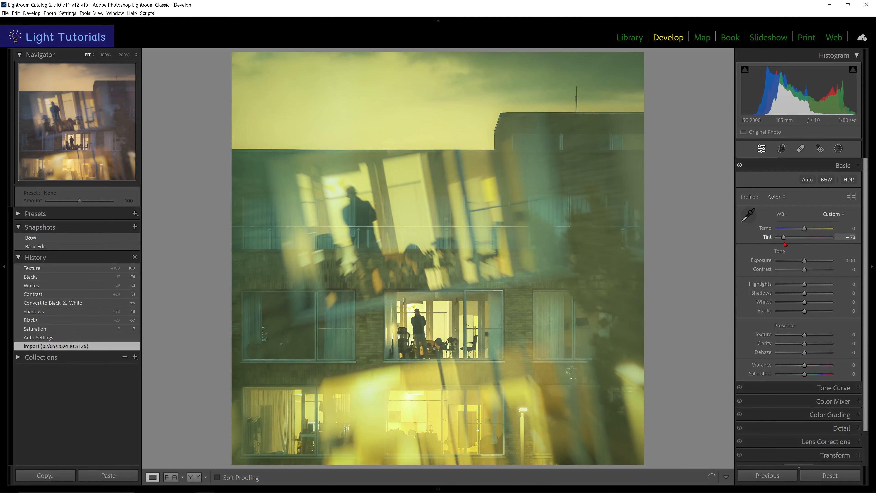
pyautogui.moveTo(804, 311); pyautogui.dragTo(791, 311)
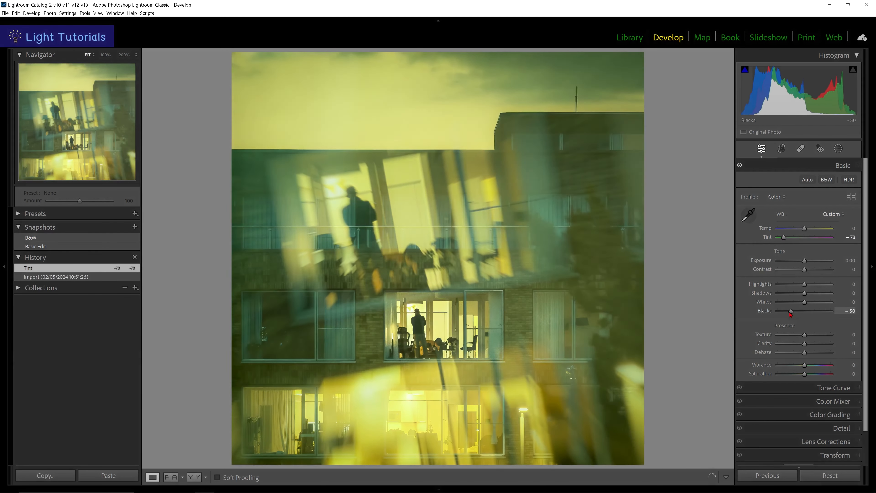
pyautogui.moveTo(790, 310); pyautogui.dragTo(784, 311)
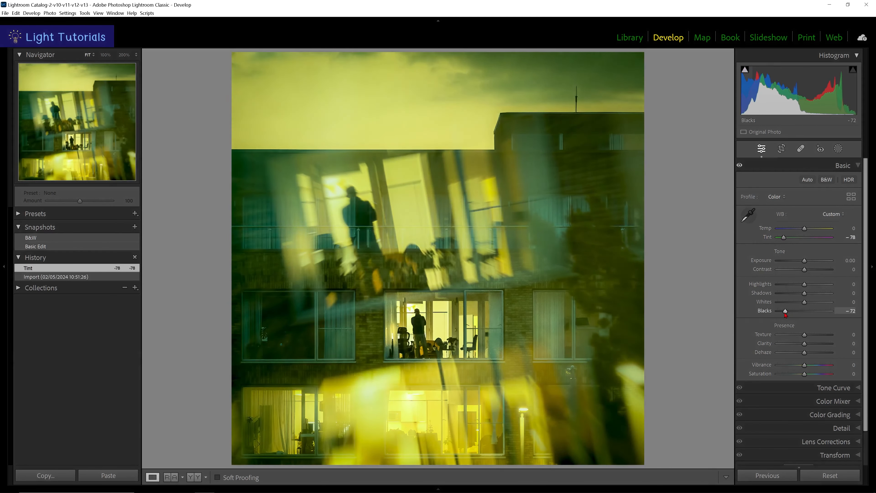
pyautogui.moveTo(784, 313); pyautogui.dragTo(784, 311)
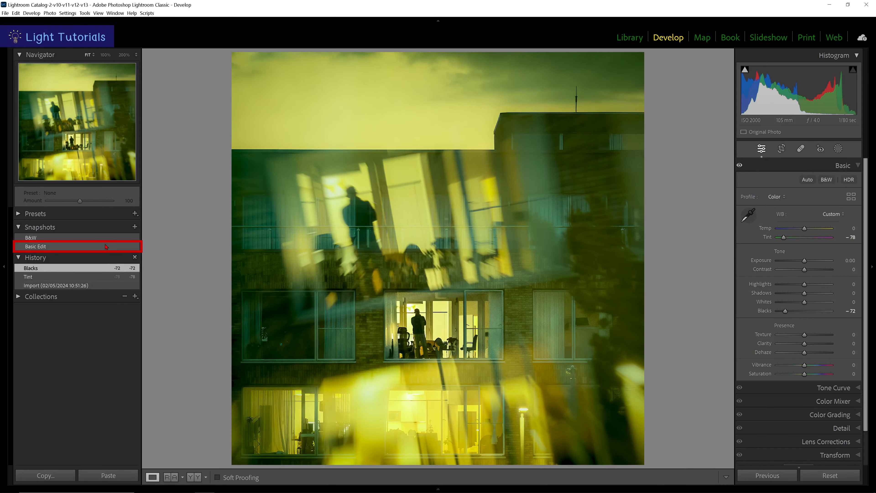
# Restore the Basic Edit snapshot, the green-tint step, then leave the B&W snapshot applied.
pyautogui.click(35, 246)
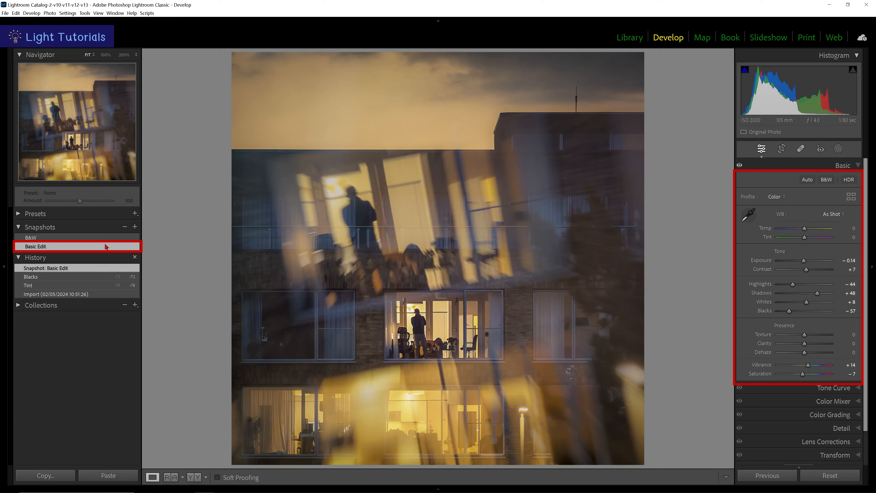
pyautogui.click(77, 246)
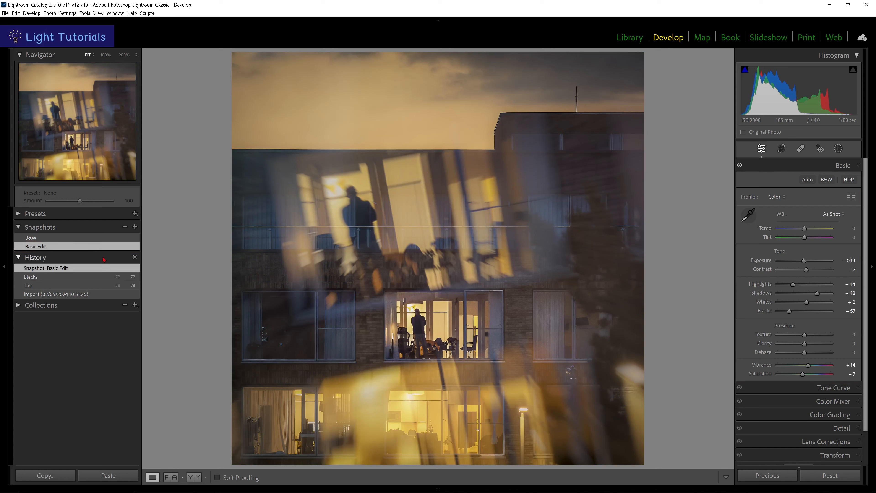
pyautogui.click(28, 285)
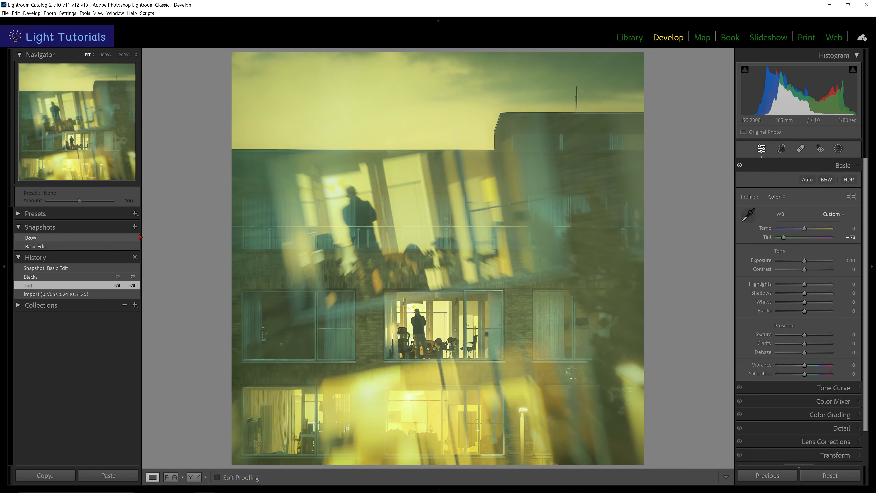
pyautogui.click(30, 237)
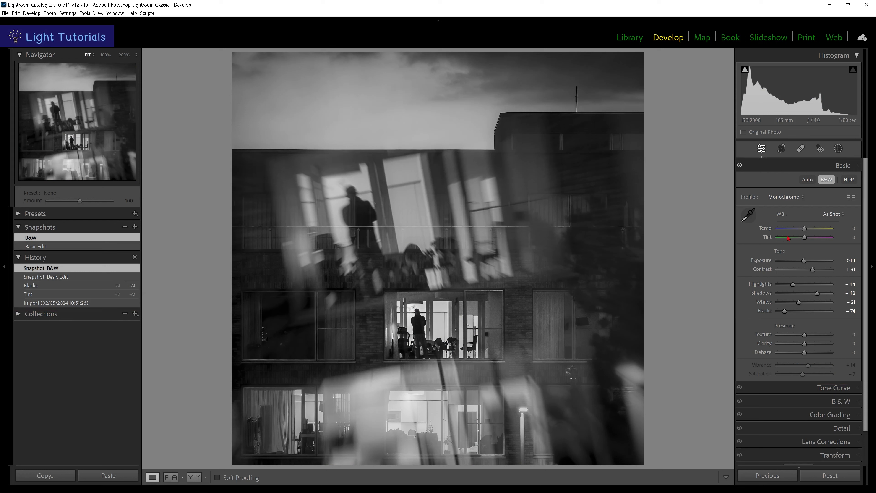
# Switch back to colour with a cool blue look and save it as snapshot 'Blue Night'.
pyautogui.click(826, 179)
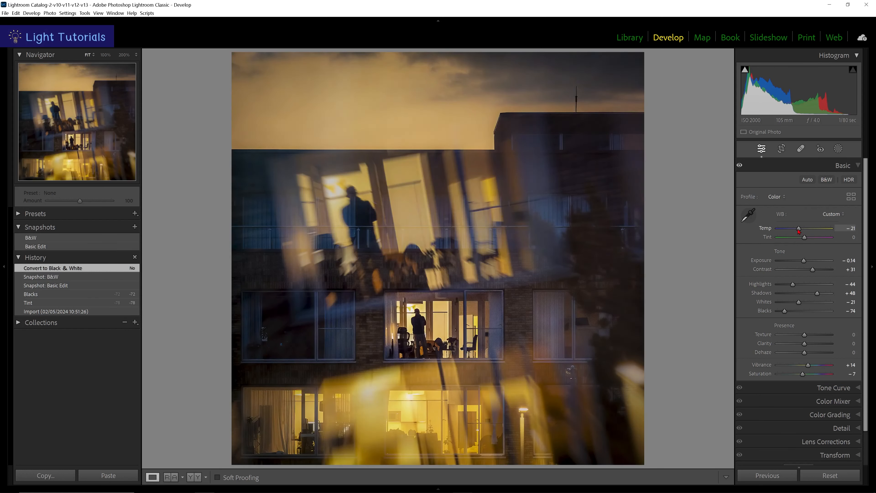
pyautogui.click(134, 227)
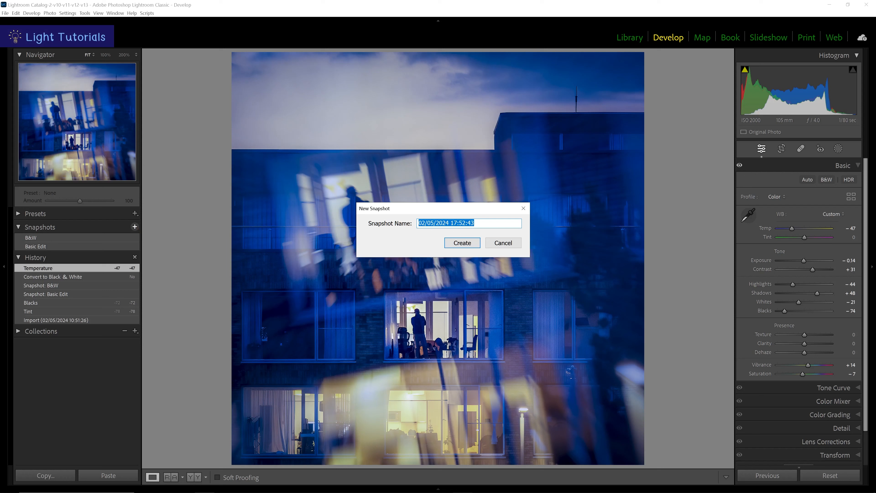
pyautogui.write('Blue Night')
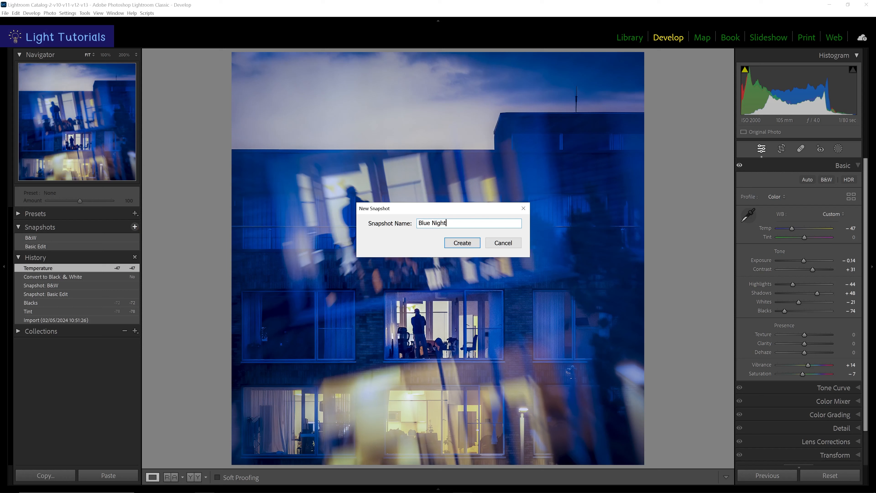
pyautogui.click(461, 242)
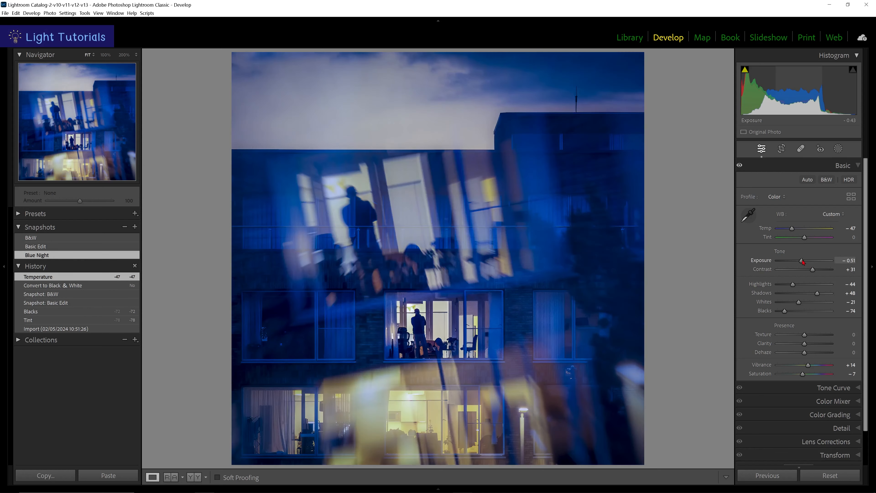
# Darken the exposure and update the Blue Night snapshot with those settings.
pyautogui.moveTo(804, 261); pyautogui.dragTo(798, 261)
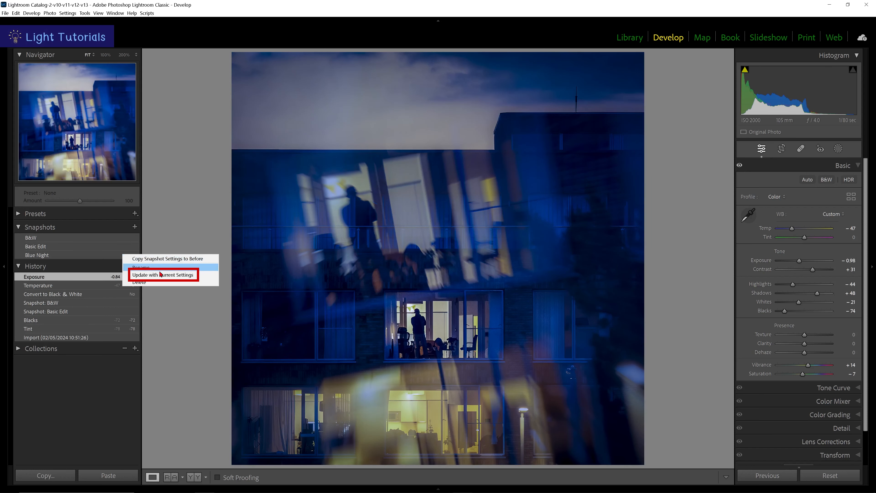
pyautogui.click(164, 274)
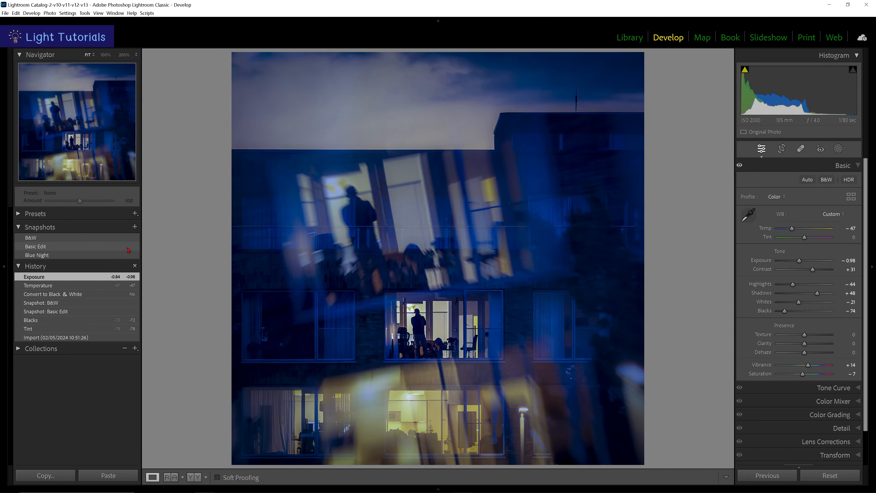
pyautogui.click(37, 255)
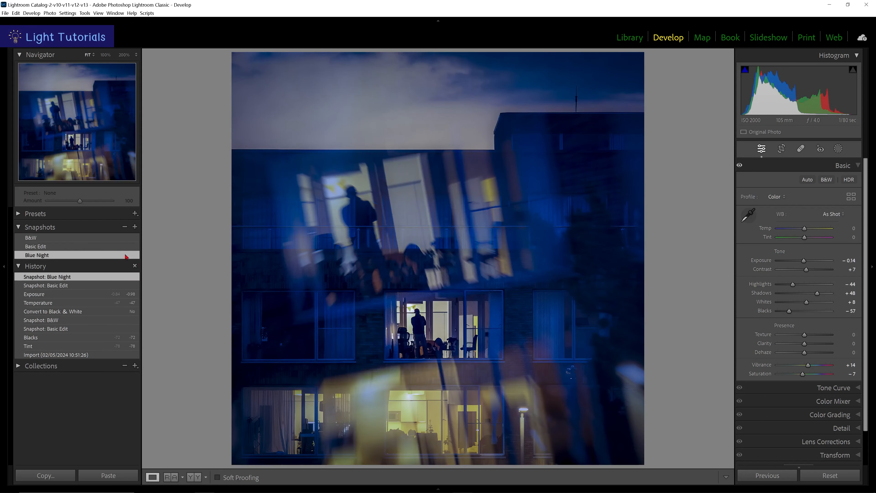
# Undo the snapshot update and exposure darkening, then select the mouse photo in the filmstrip.
pyautogui.press('cmd+z')
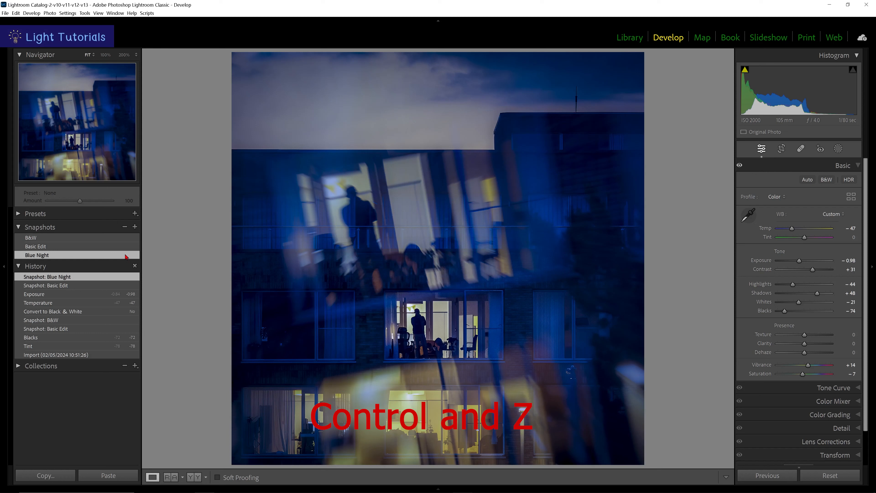
pyautogui.press('ctrl+z')
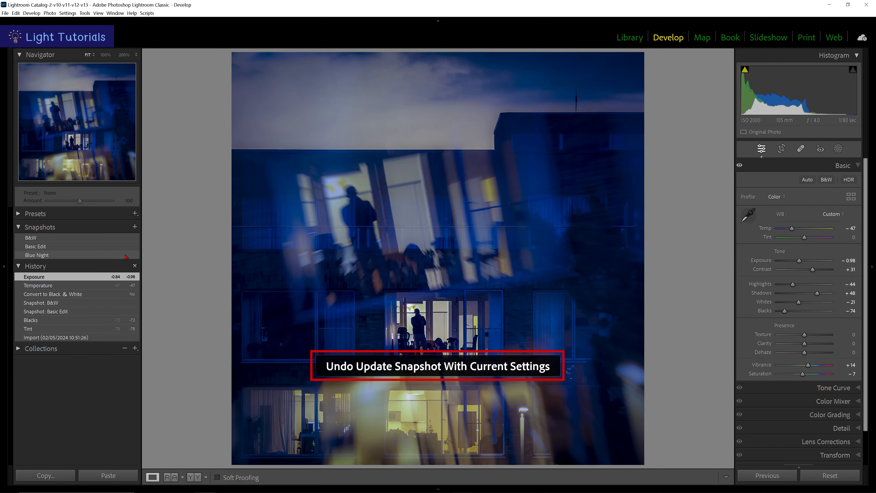
pyautogui.press('ctrl+z')
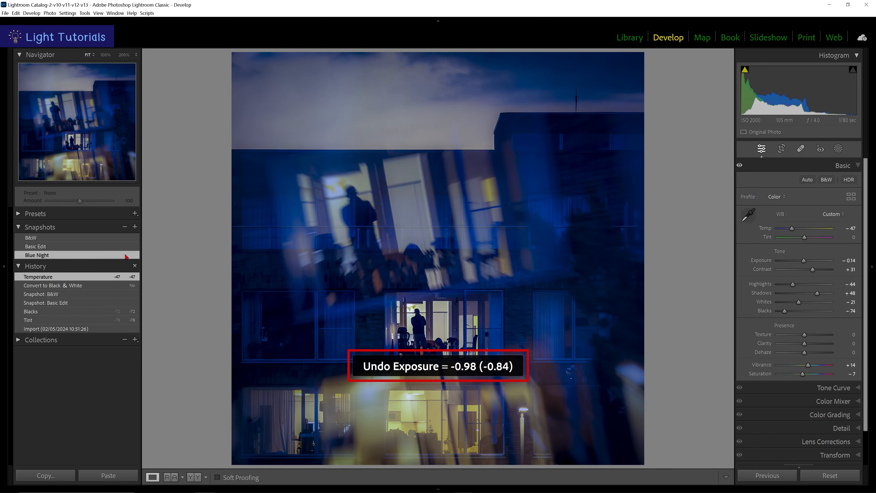
pyautogui.click(77, 454)
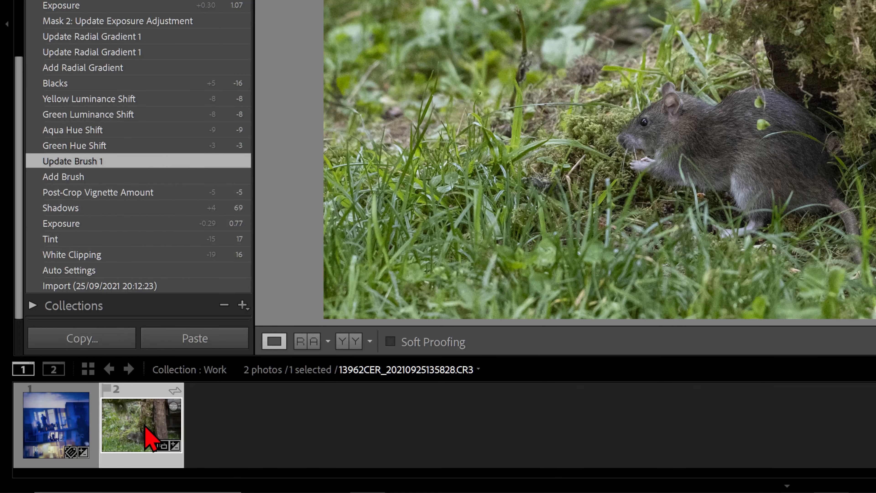
# Create a virtual copy of the rat photo from the filmstrip.
pyautogui.rightClick(141, 425)
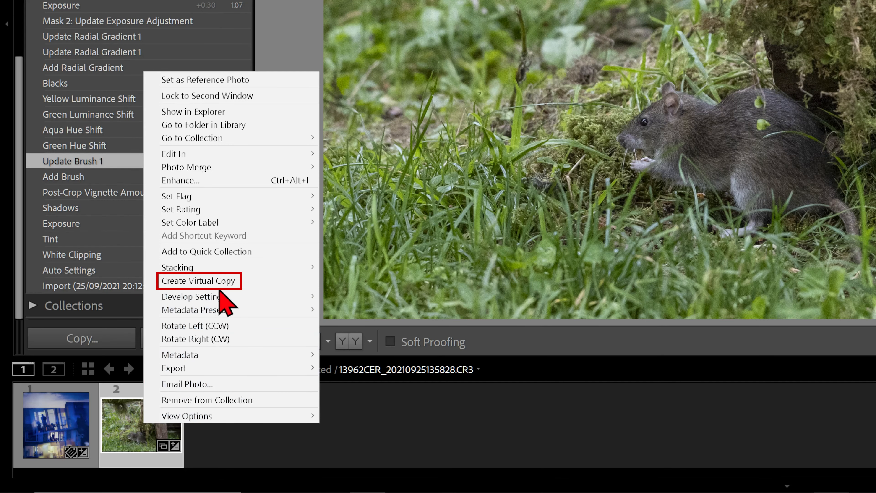
pyautogui.click(195, 280)
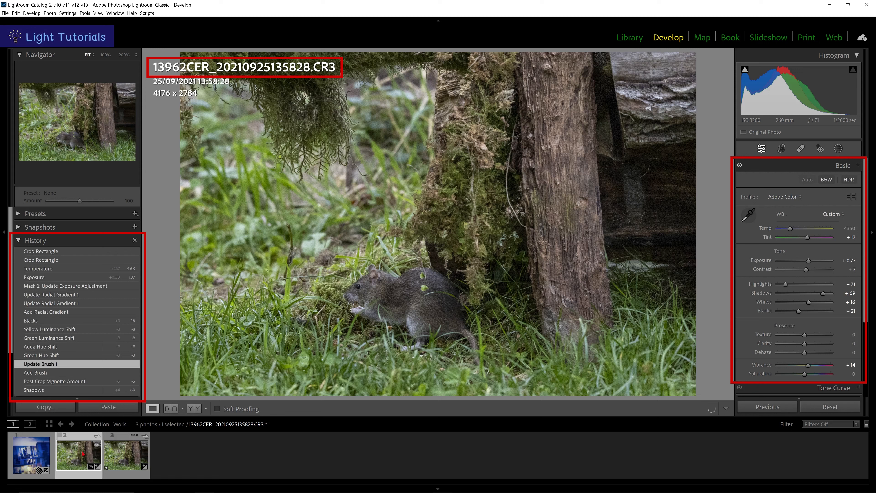
pyautogui.moveTo(78, 453)
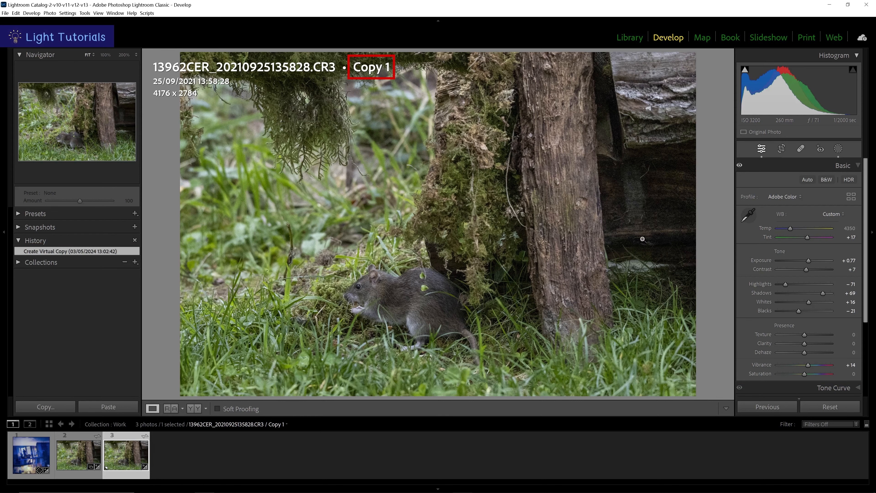
# Crop the virtual copy to a 1 x 1 square aspect around the rat.
pyautogui.click(781, 149)
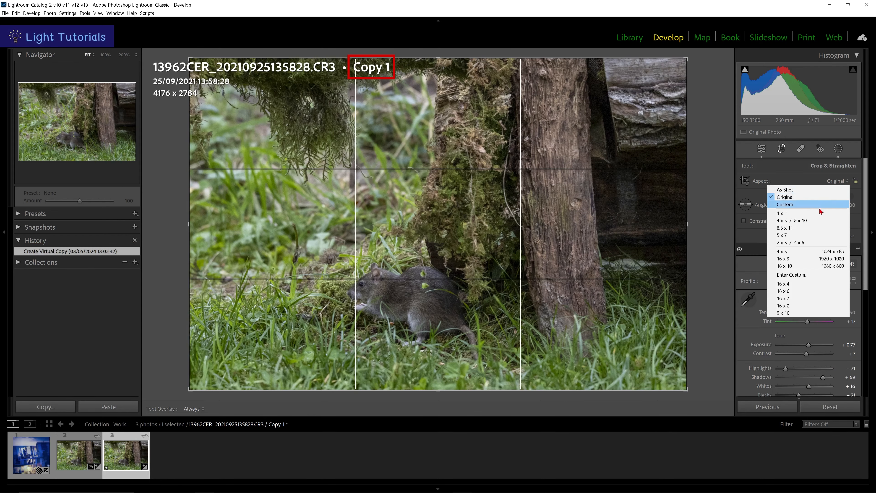
pyautogui.click(781, 213)
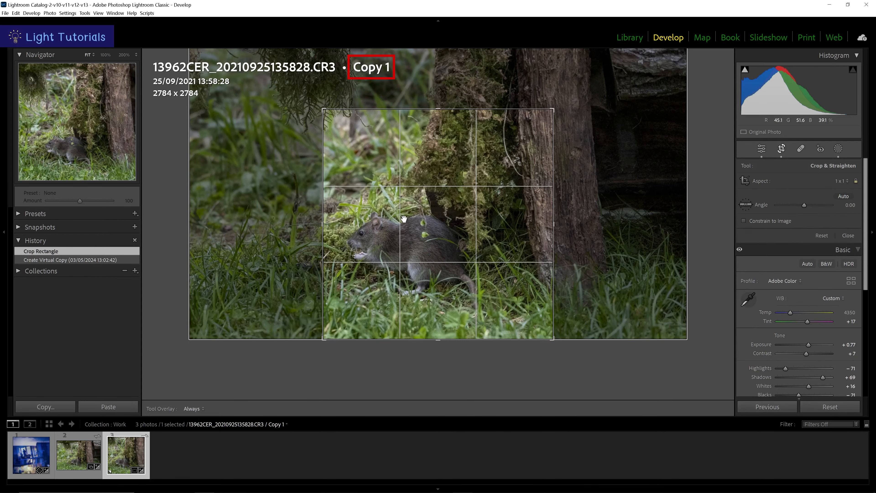